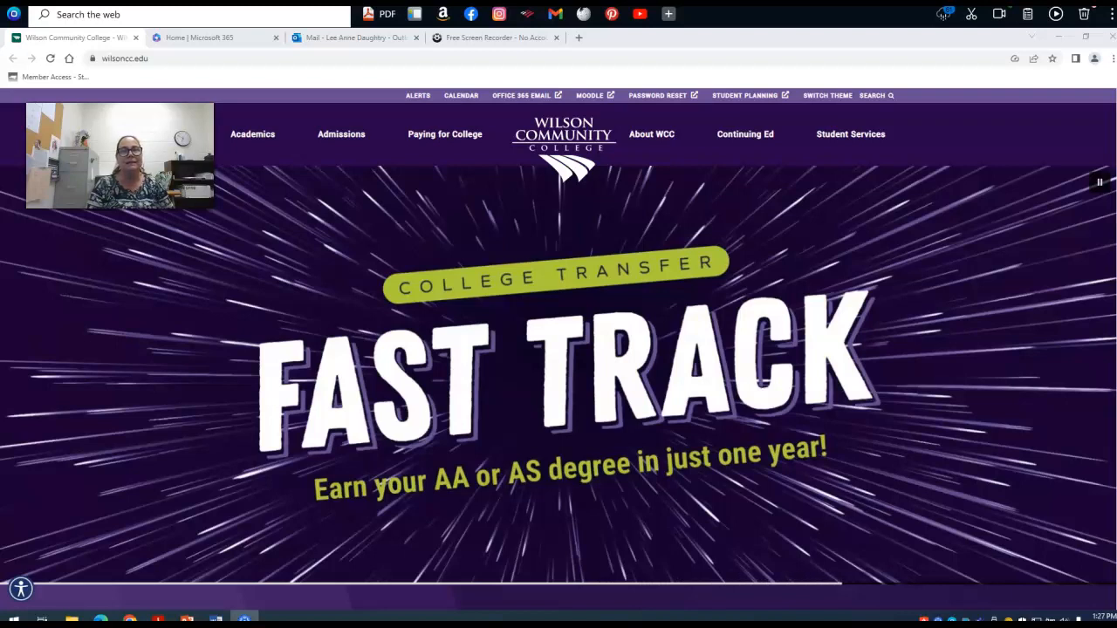
Step: Enter the 2023SP-BIO-111-PSNT1 General Biology I course and reach the instructor contact details
scroll(down, 3)
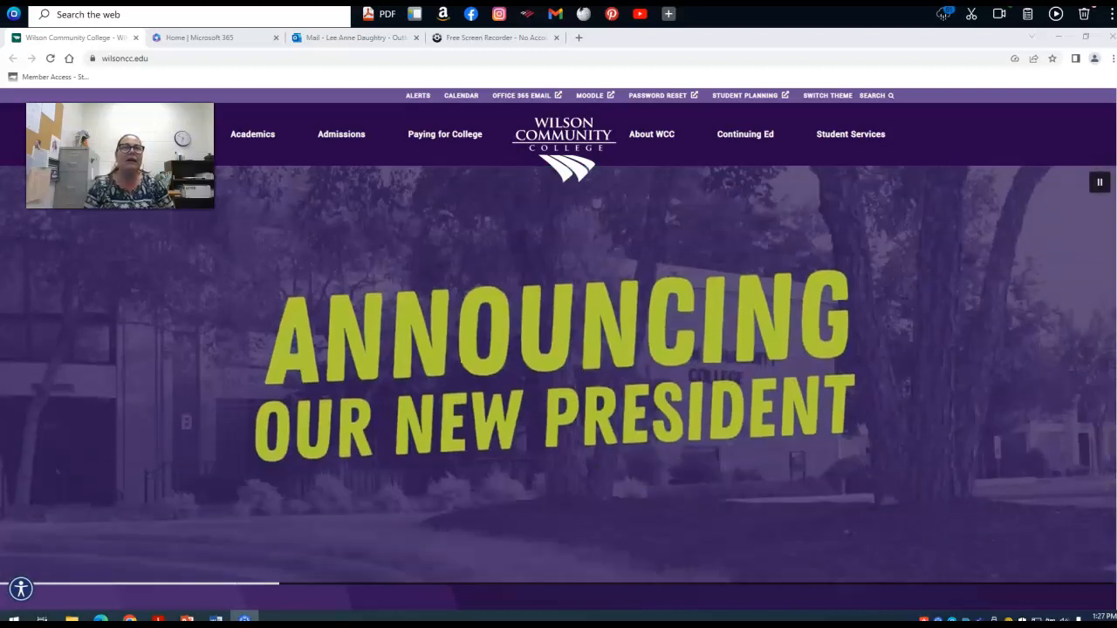
mouse_move(376, 433)
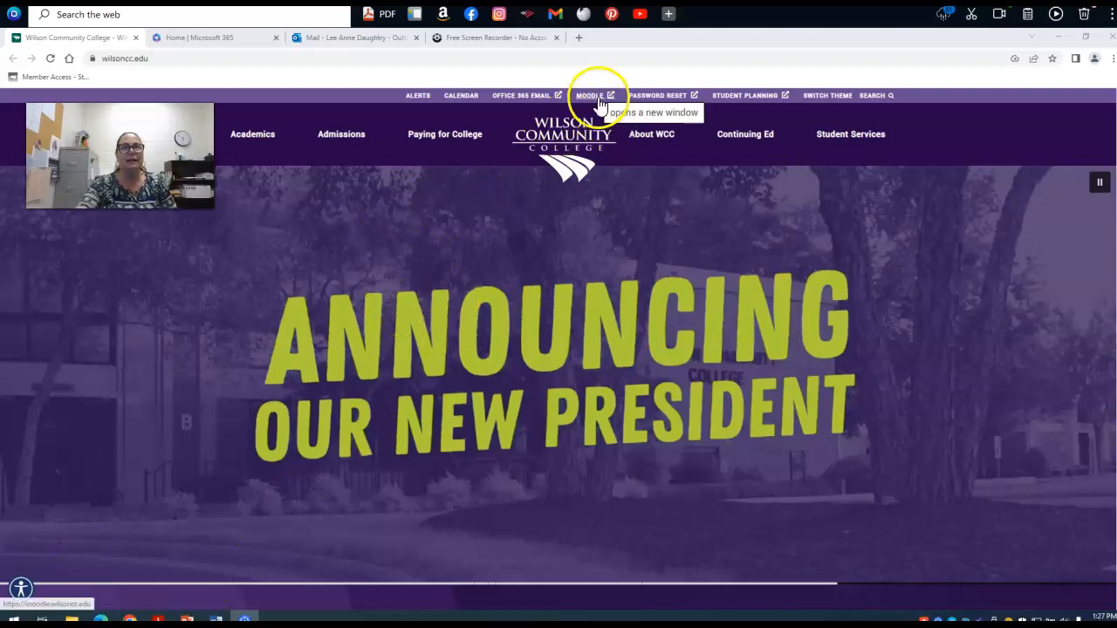
click(590, 94)
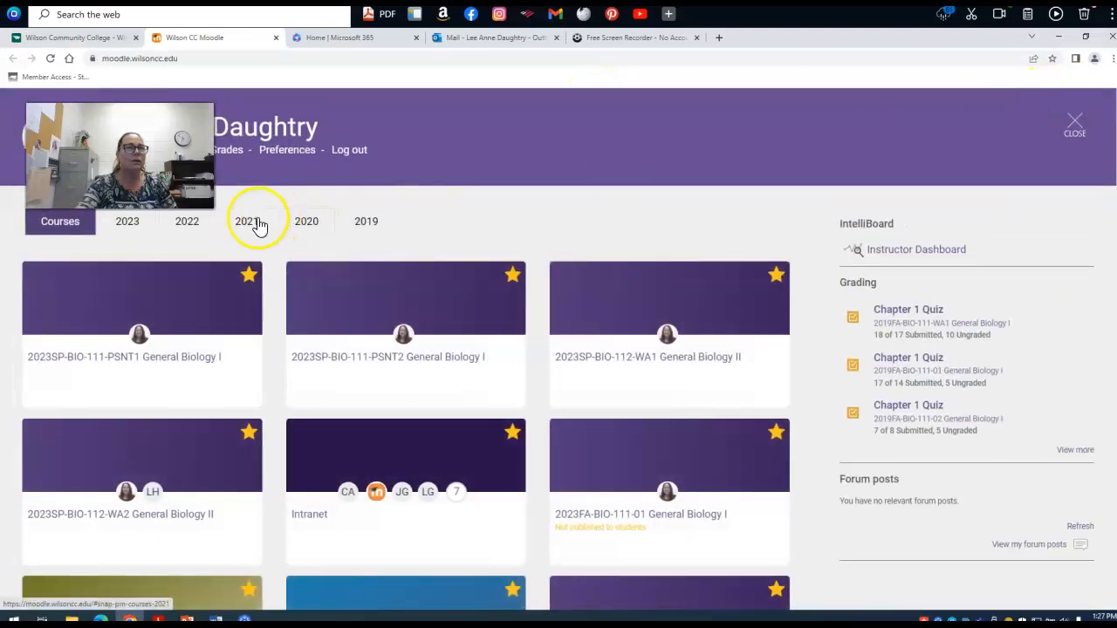
mouse_move(157, 307)
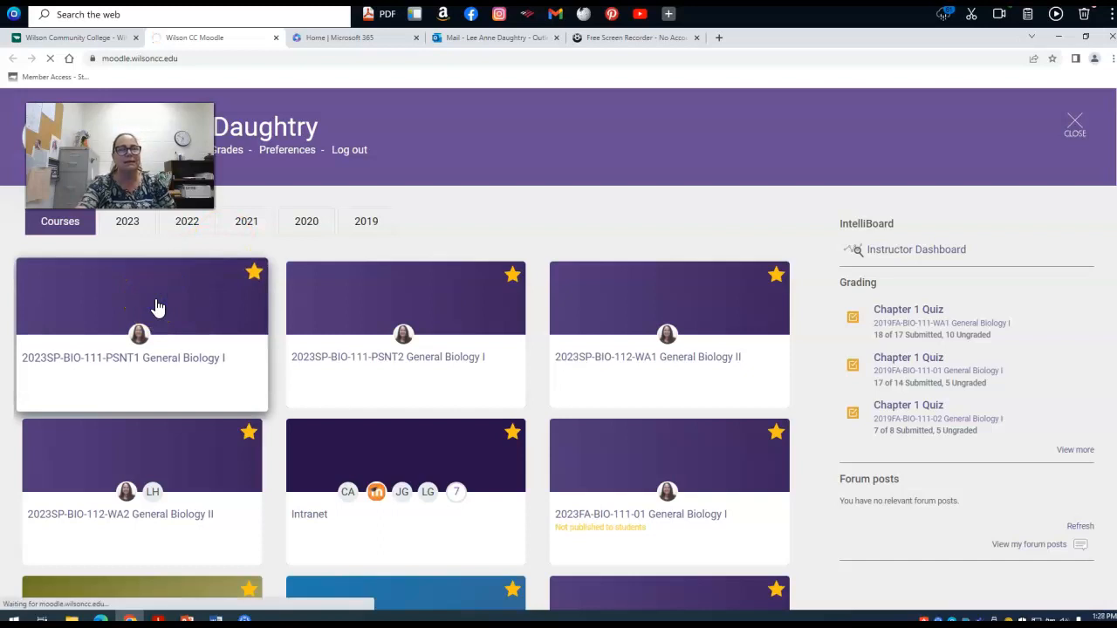
click(157, 306)
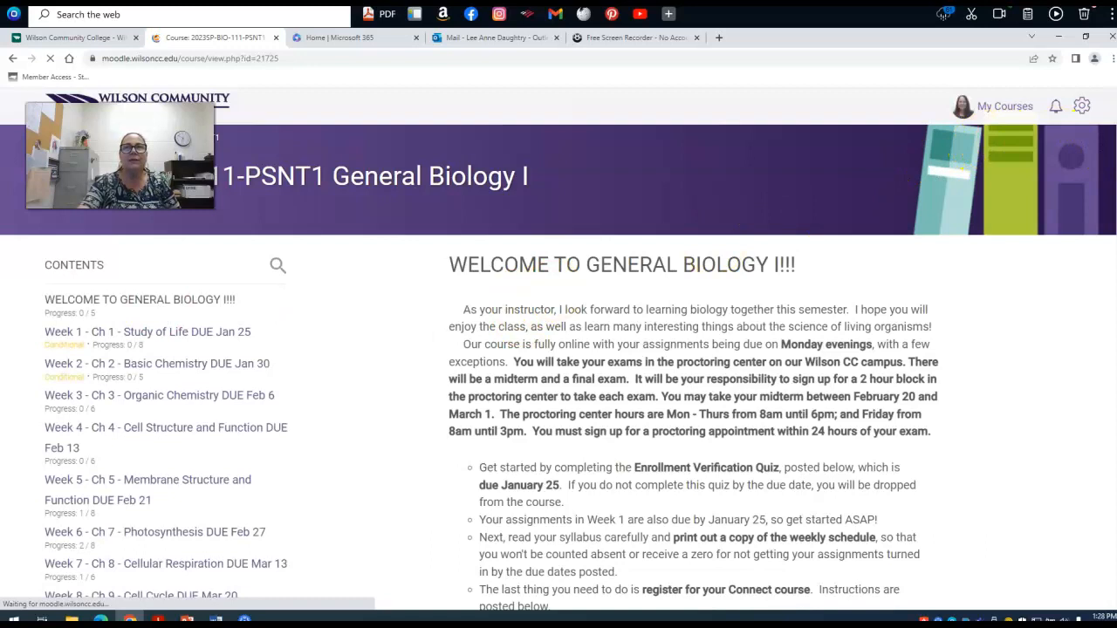
scroll(down, 3)
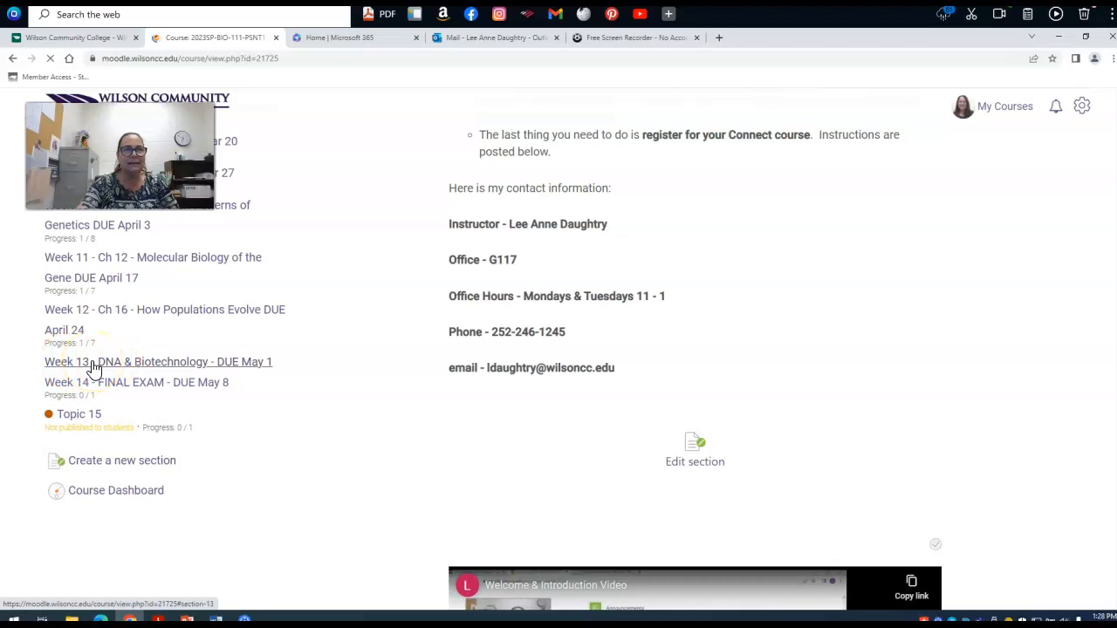
Step: Show Week 13 DNA & Biotechnology with its five virtual lab assignments due May 1
click(113, 361)
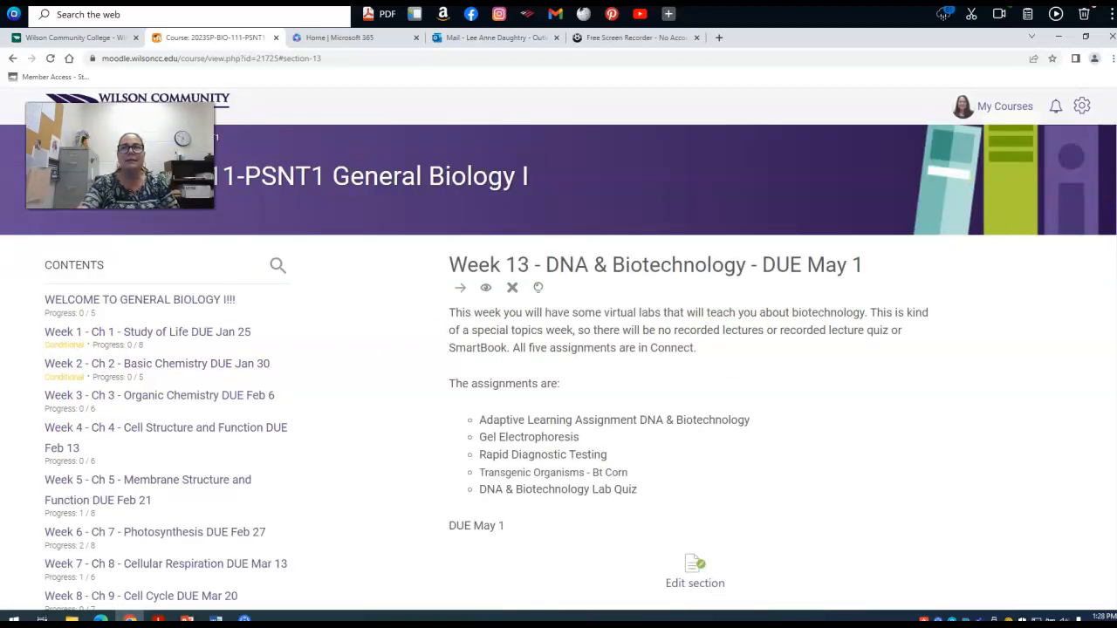
scroll(down, 3)
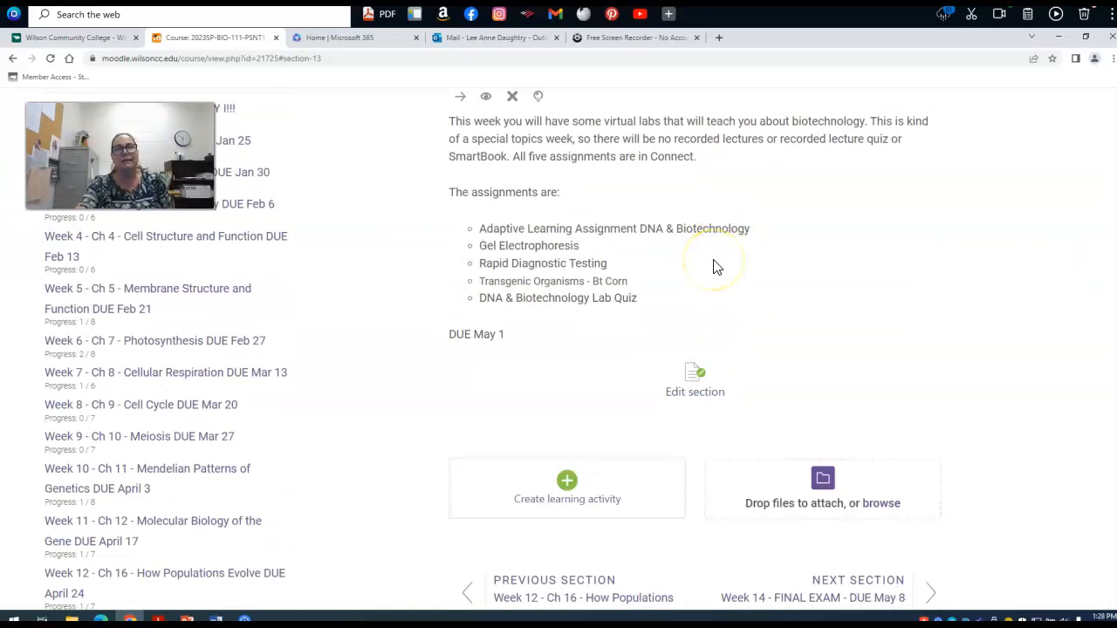
mouse_move(588, 255)
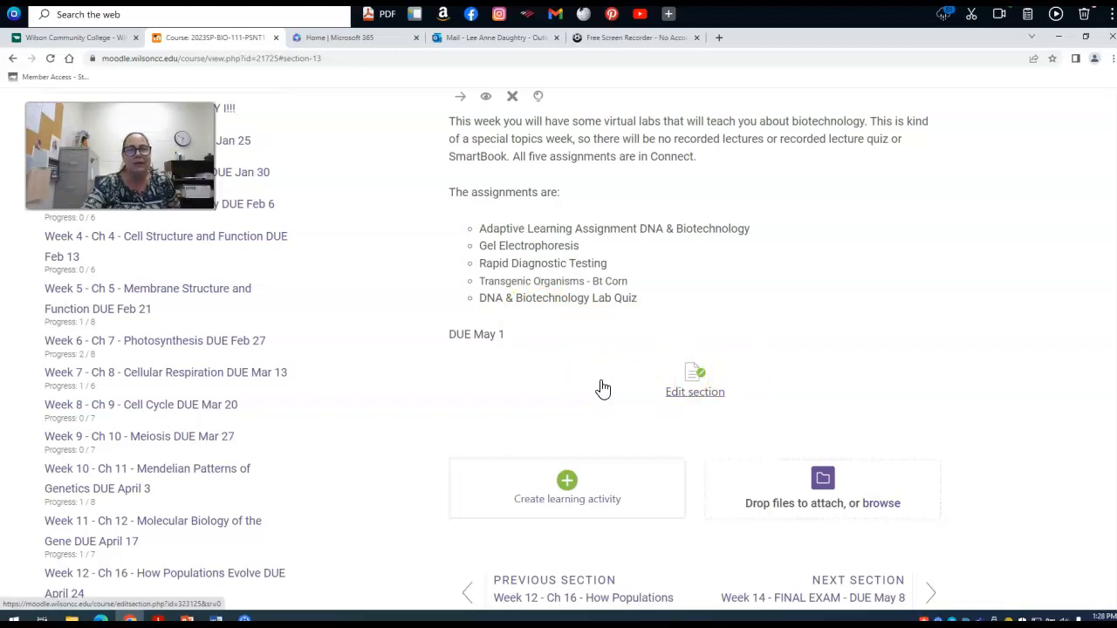
mouse_move(691, 305)
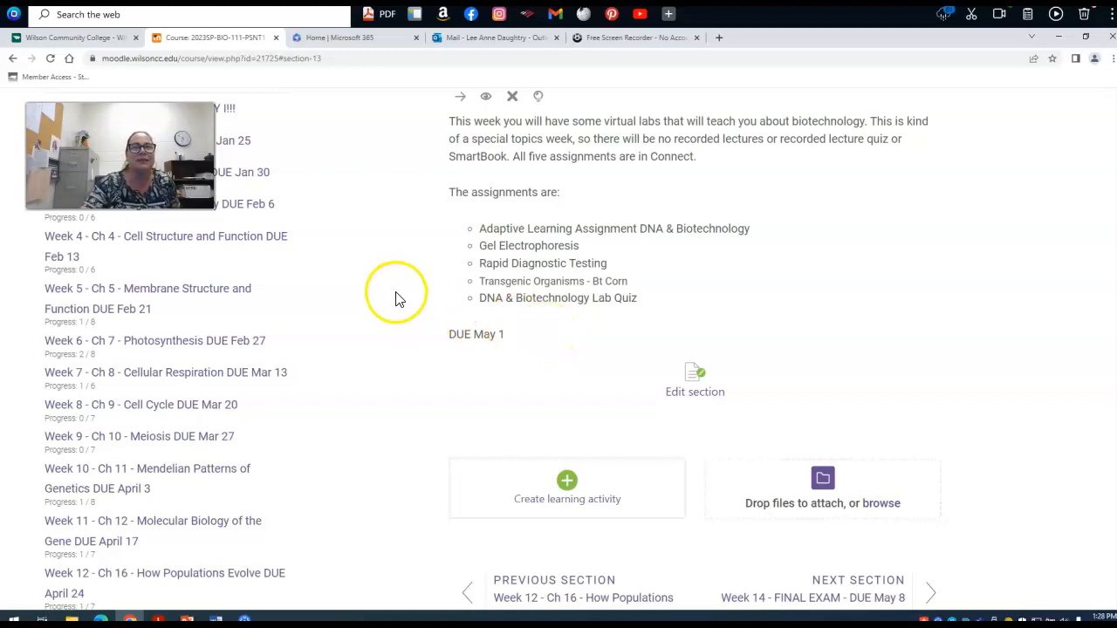
mouse_move(632, 344)
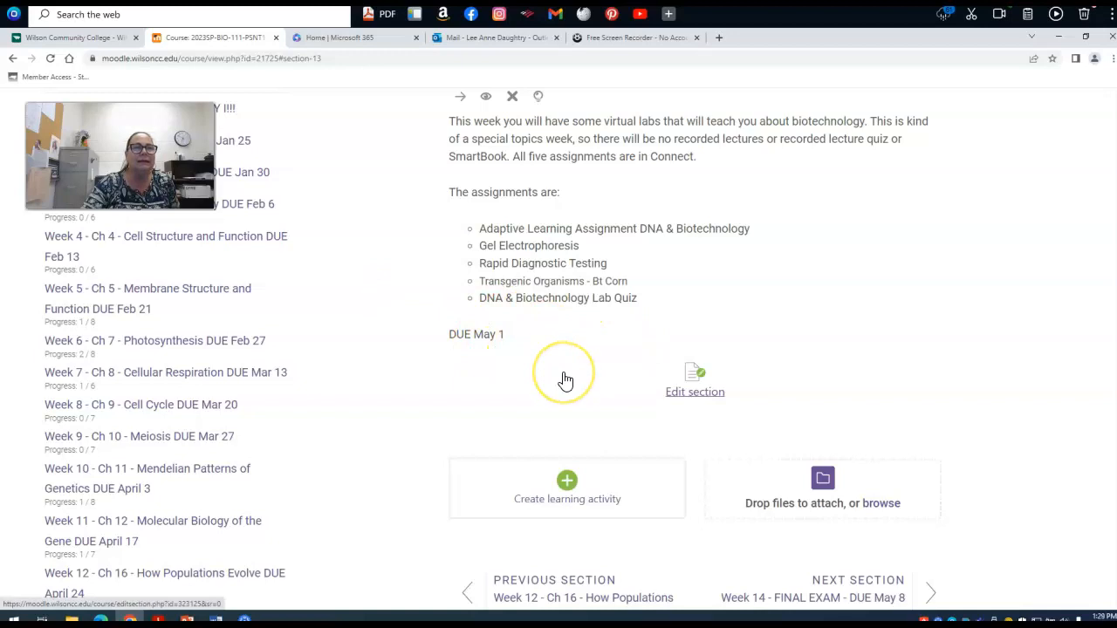
mouse_move(566, 377)
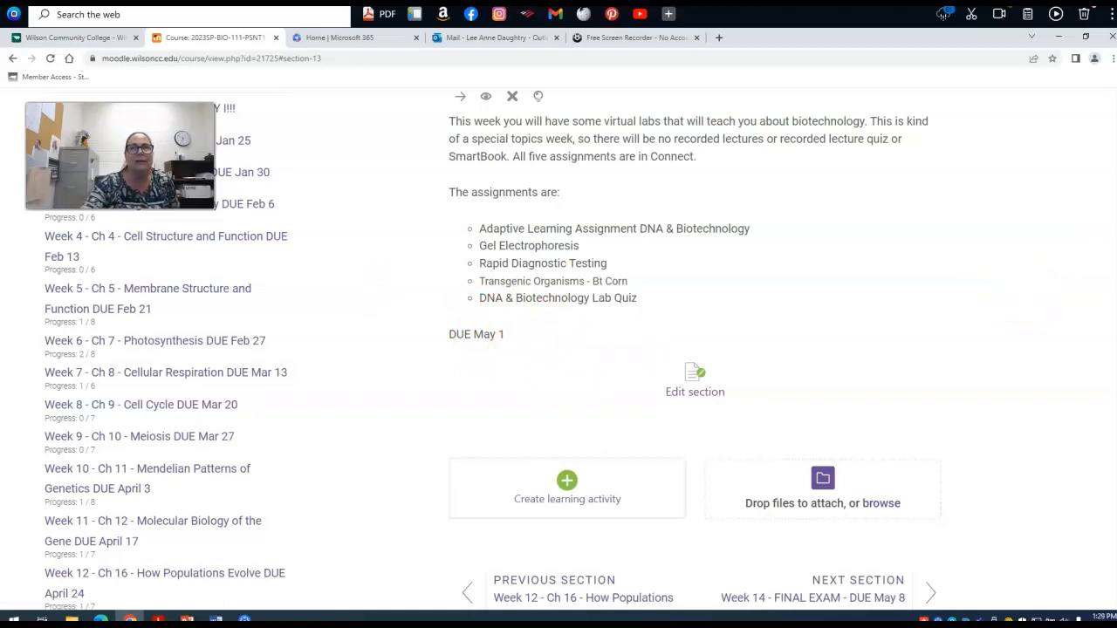
scroll(down, 3)
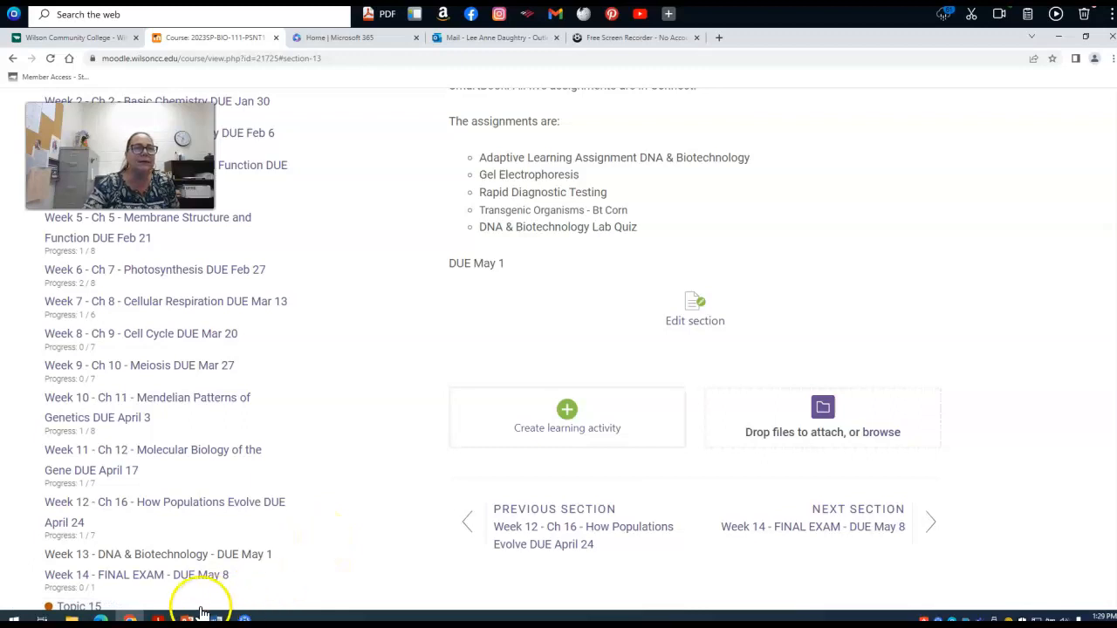
mouse_move(153, 581)
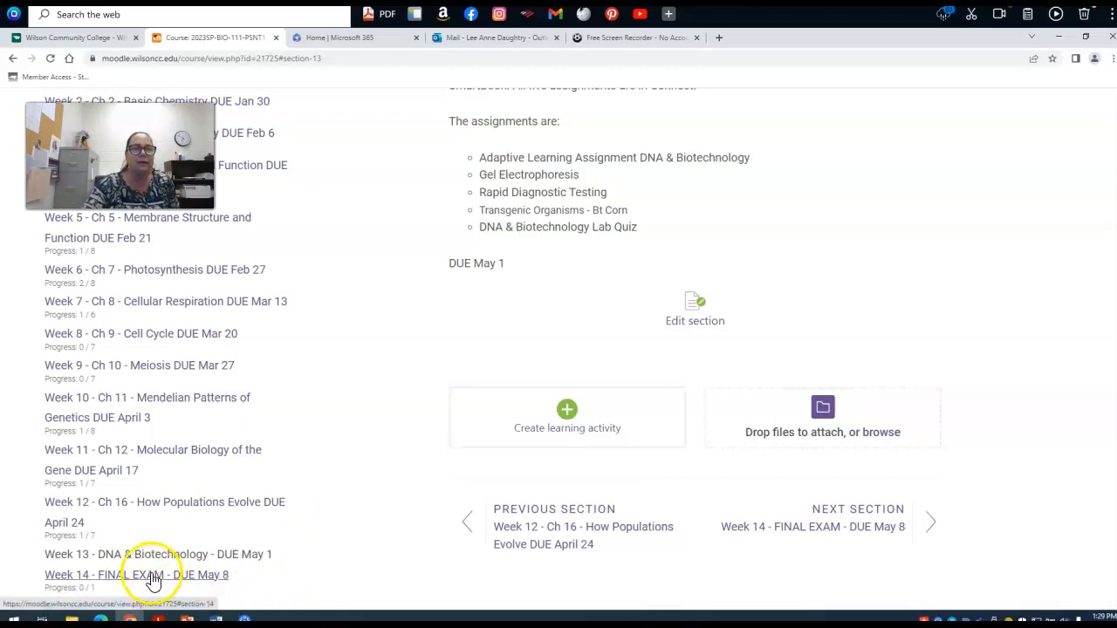
click(136, 576)
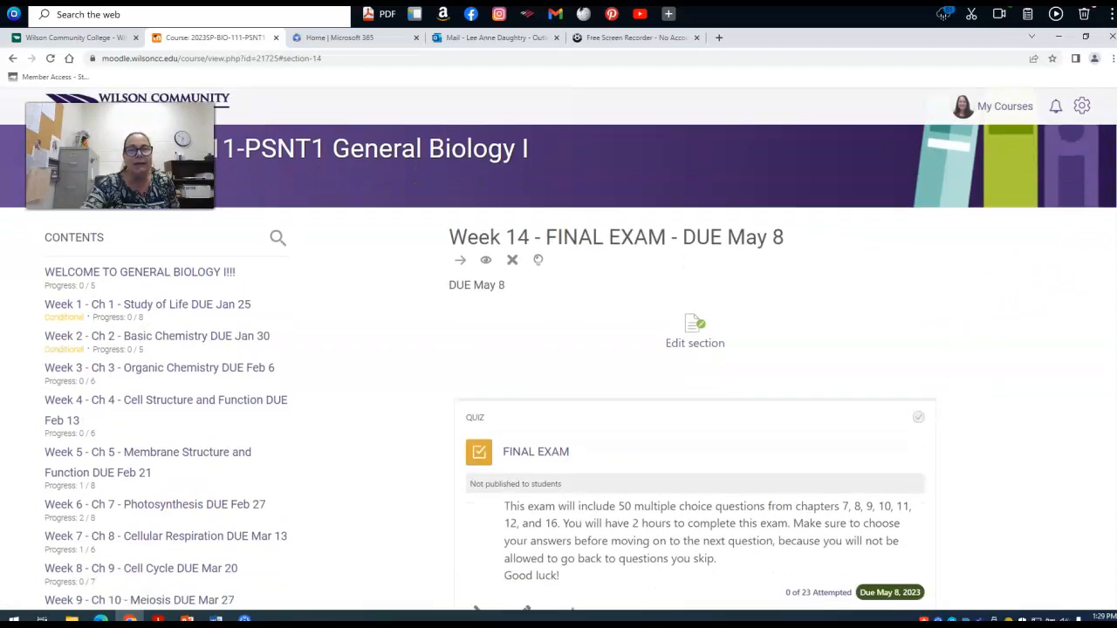
scroll(down, 3)
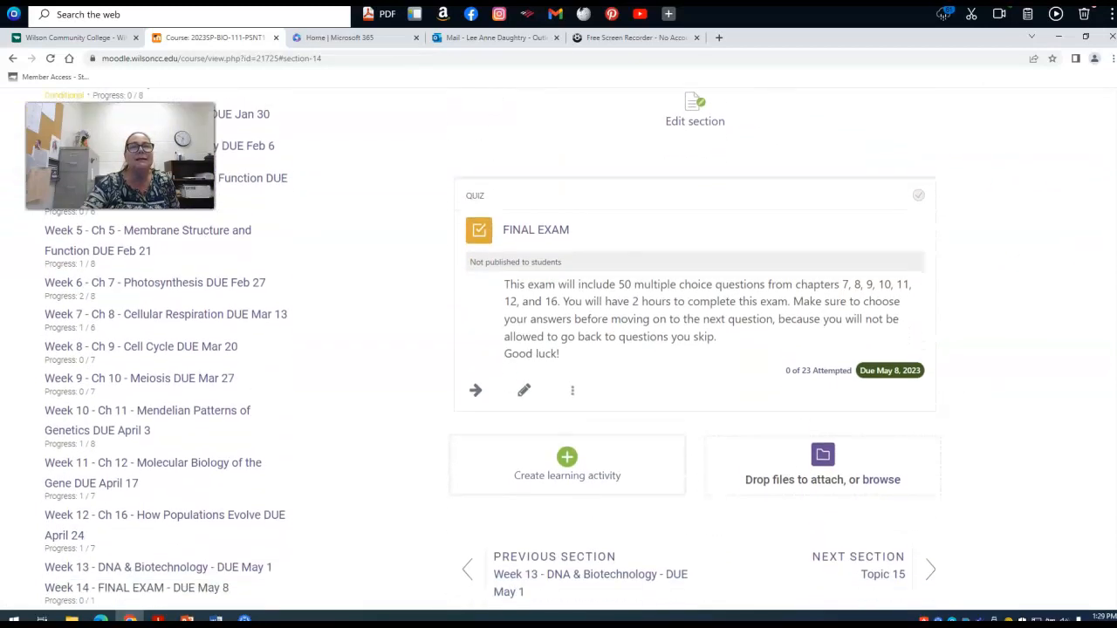
scroll(down, 3)
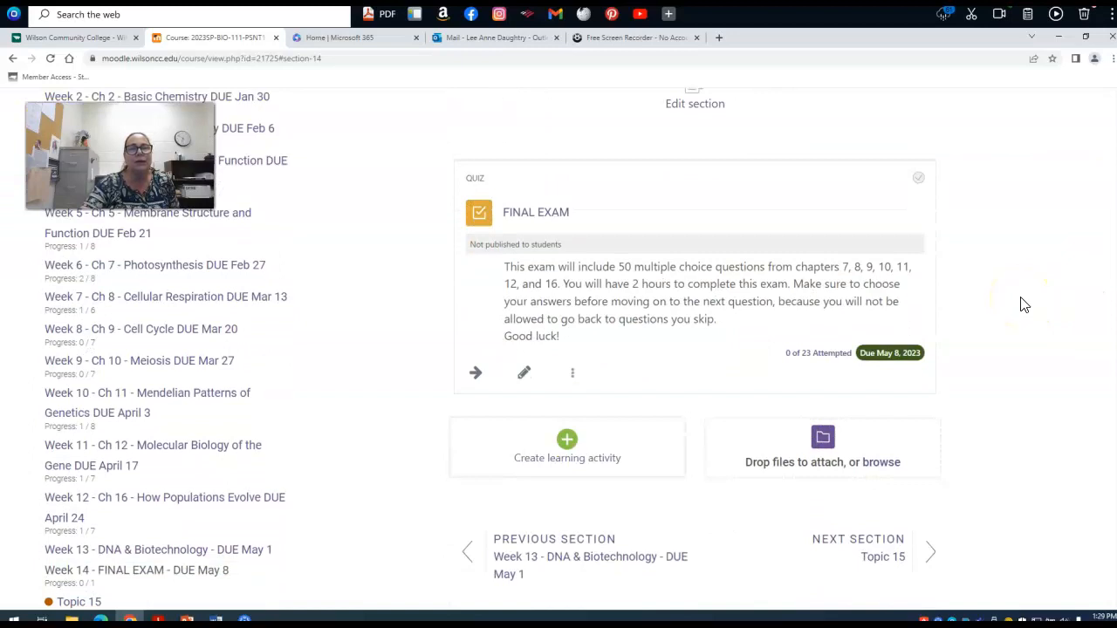
mouse_move(479, 240)
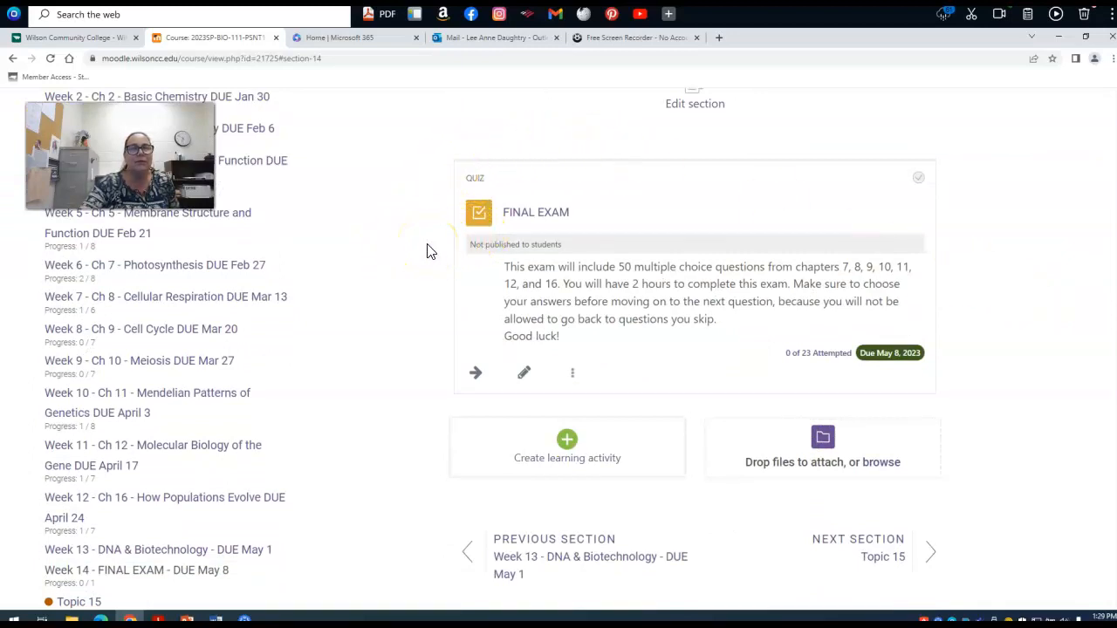
mouse_move(533, 225)
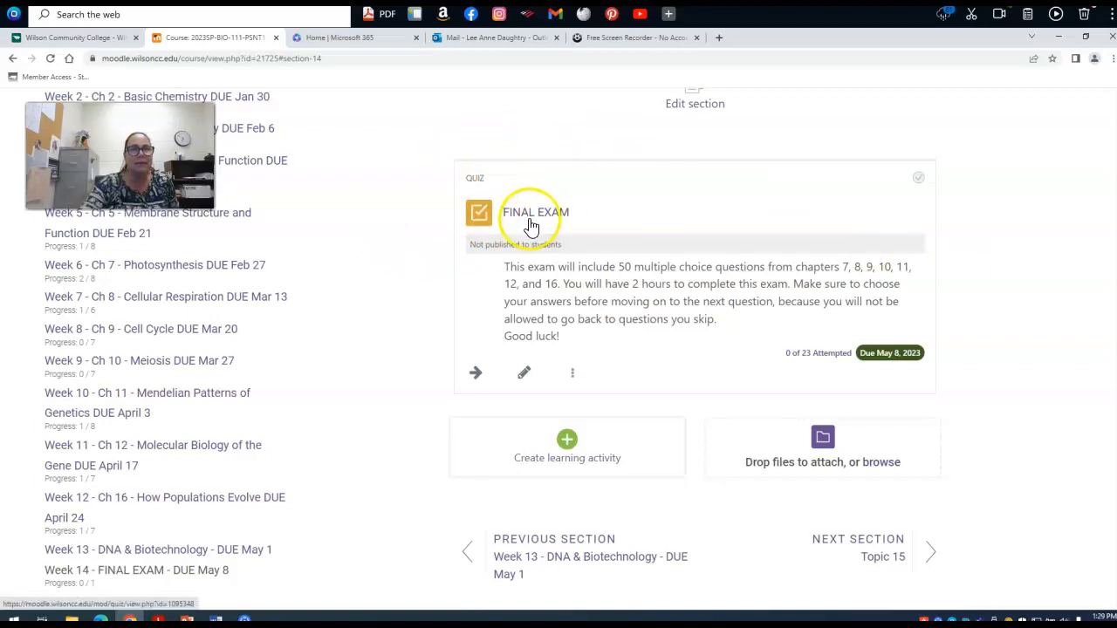
mouse_move(387, 283)
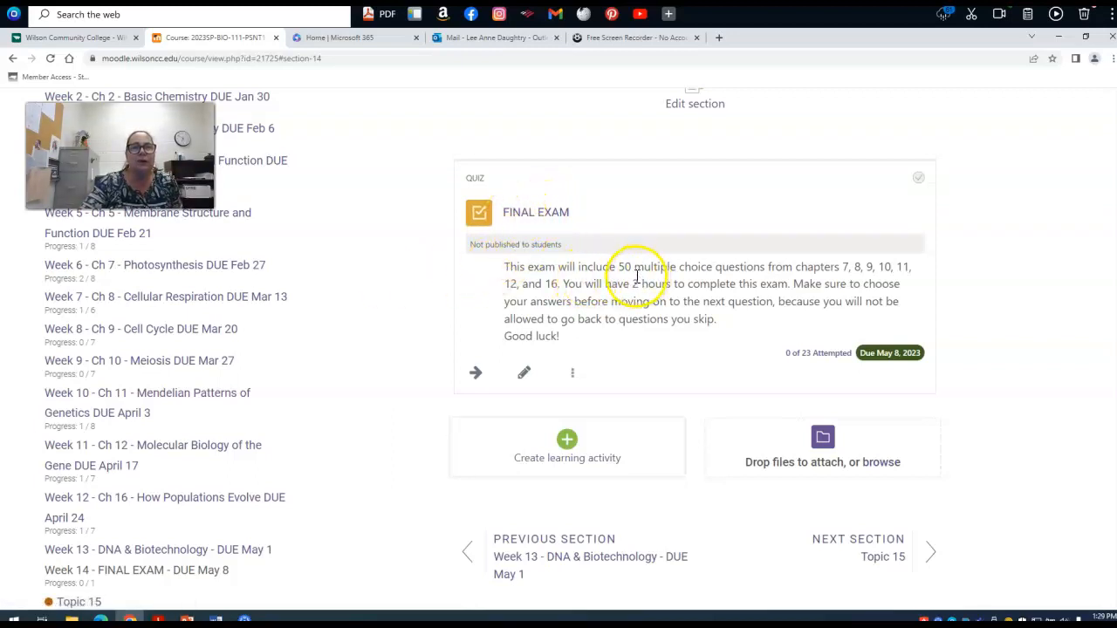
mouse_move(841, 281)
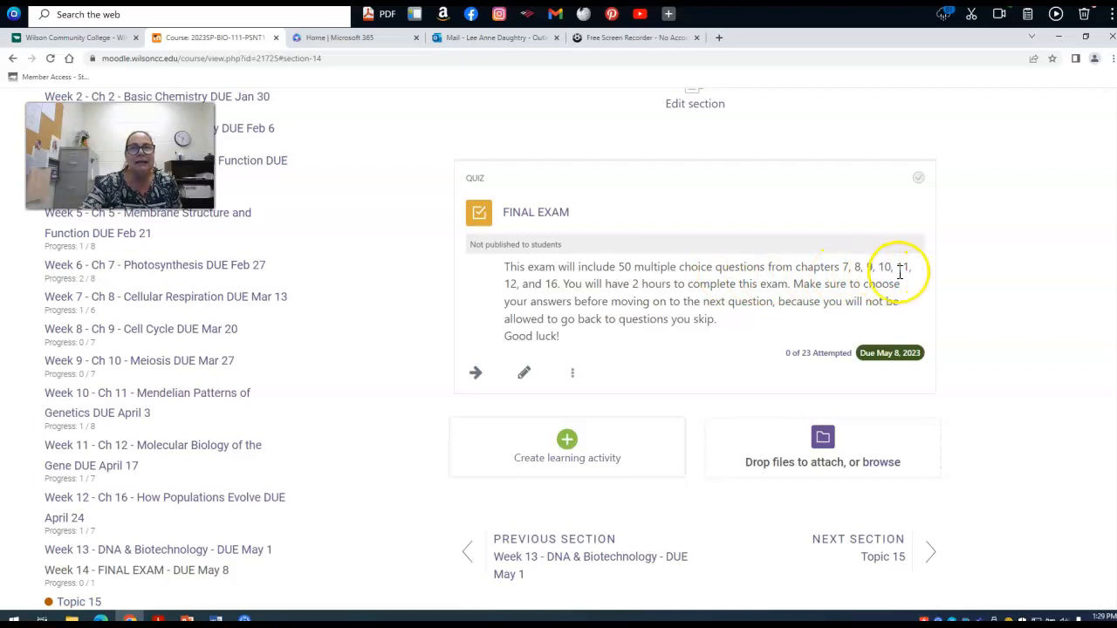
mouse_move(555, 296)
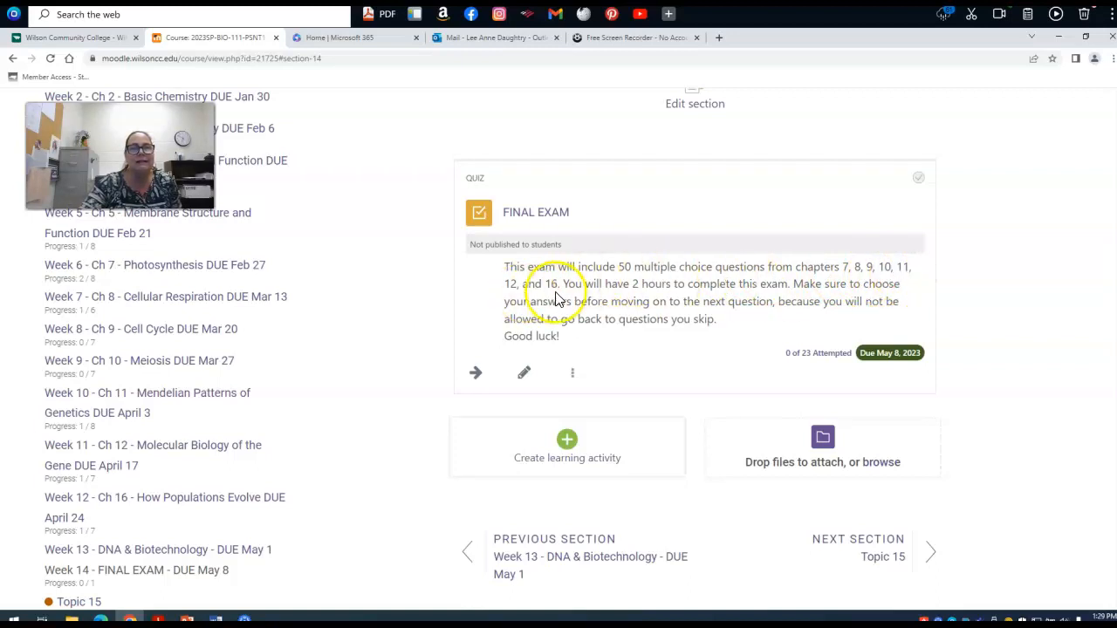
mouse_move(422, 288)
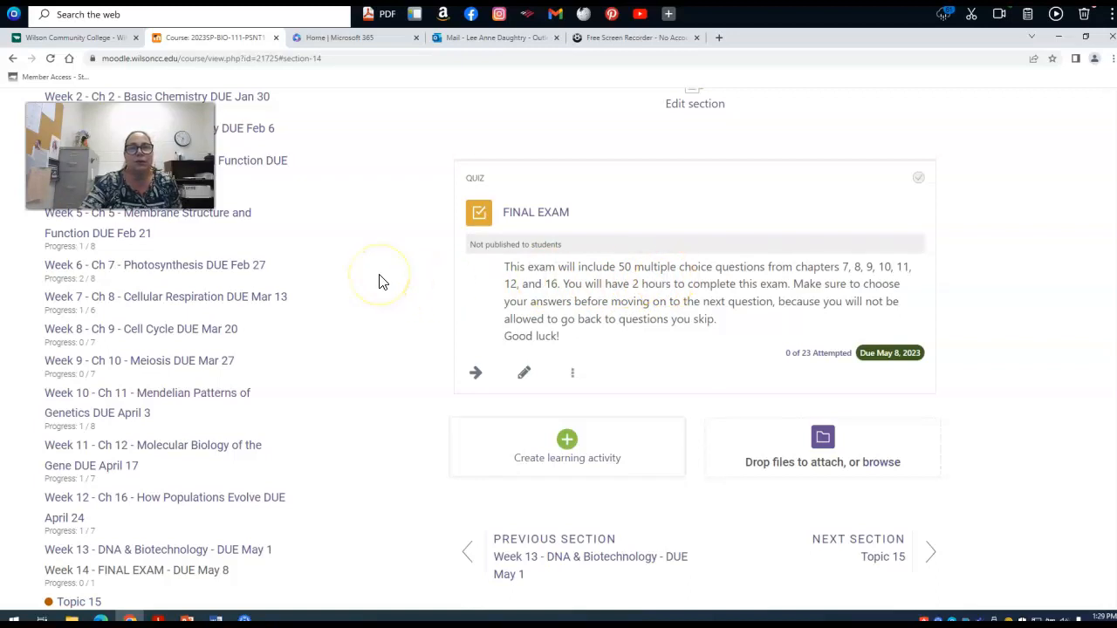
mouse_move(653, 295)
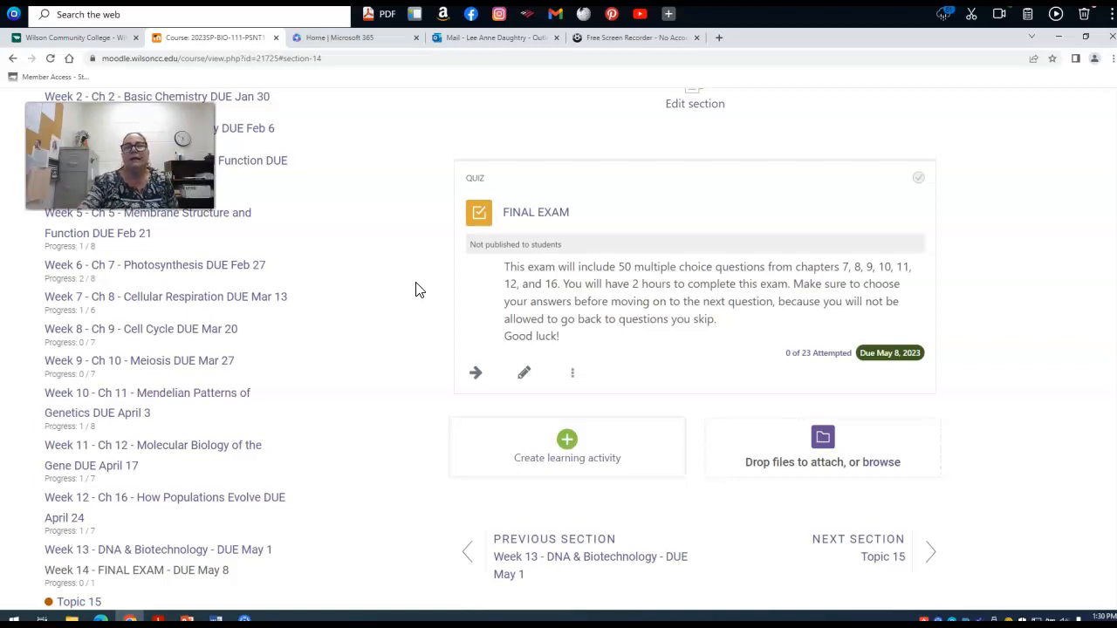
mouse_move(580, 223)
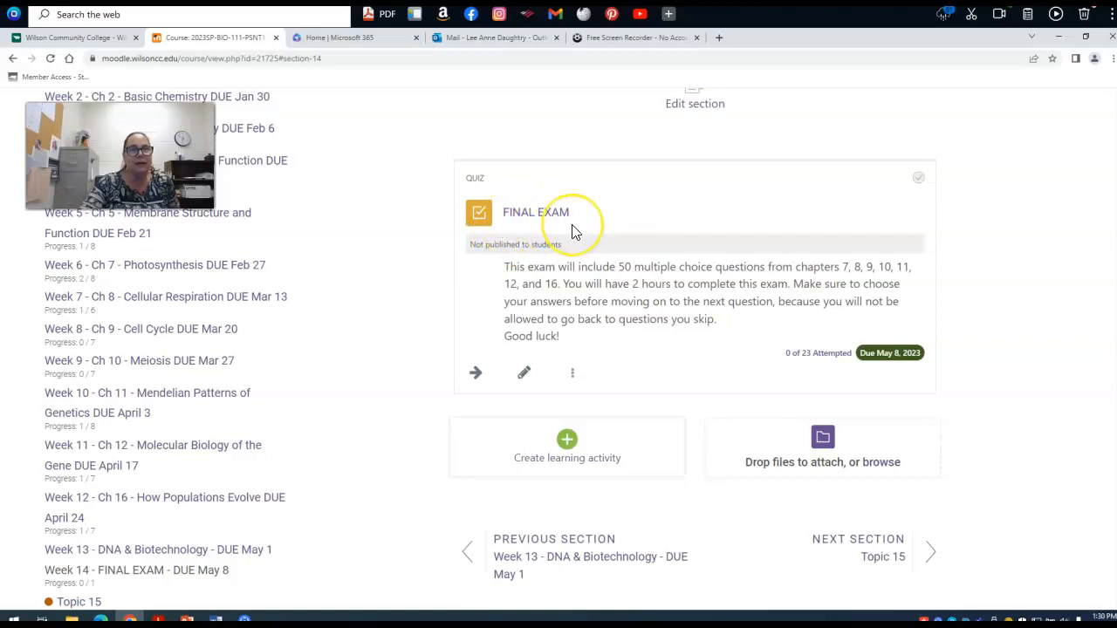
mouse_move(366, 236)
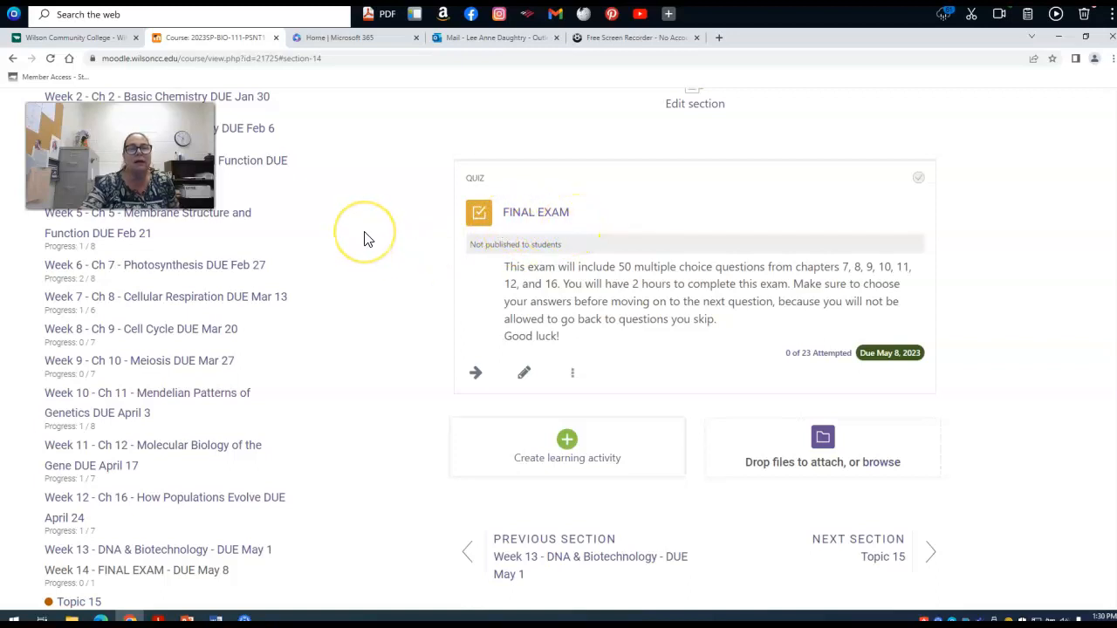
mouse_move(367, 238)
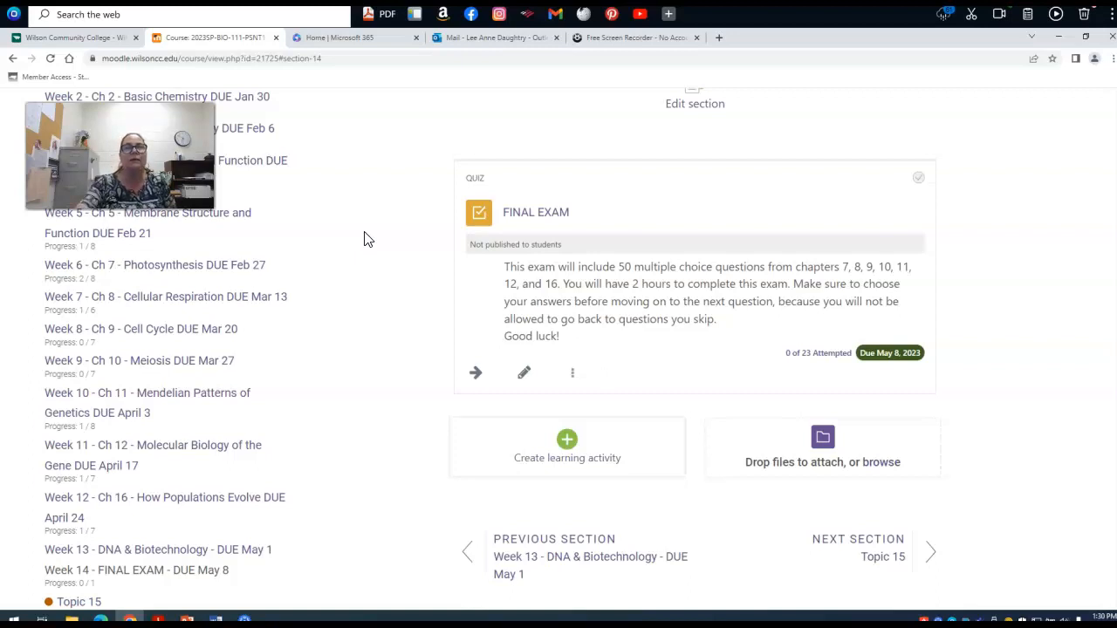
mouse_move(810, 274)
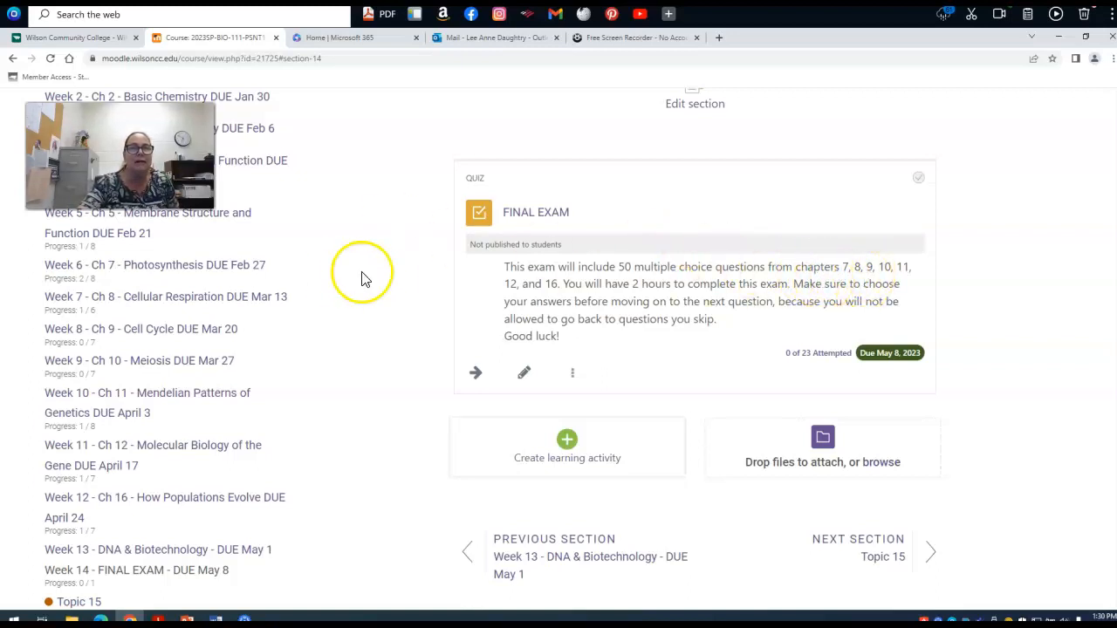
mouse_move(375, 272)
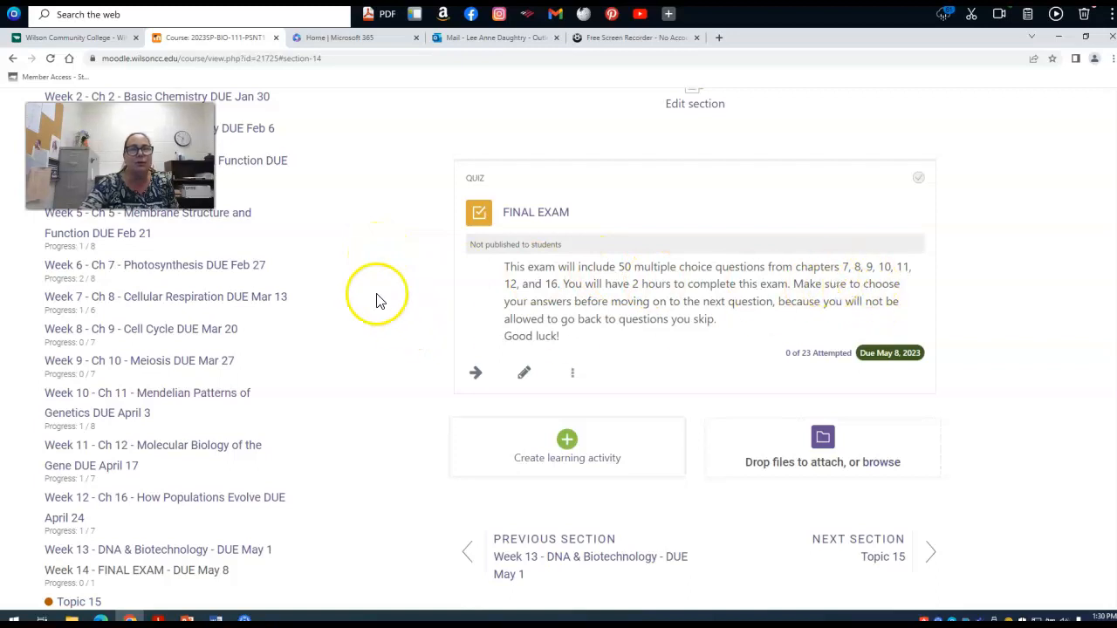
mouse_move(365, 286)
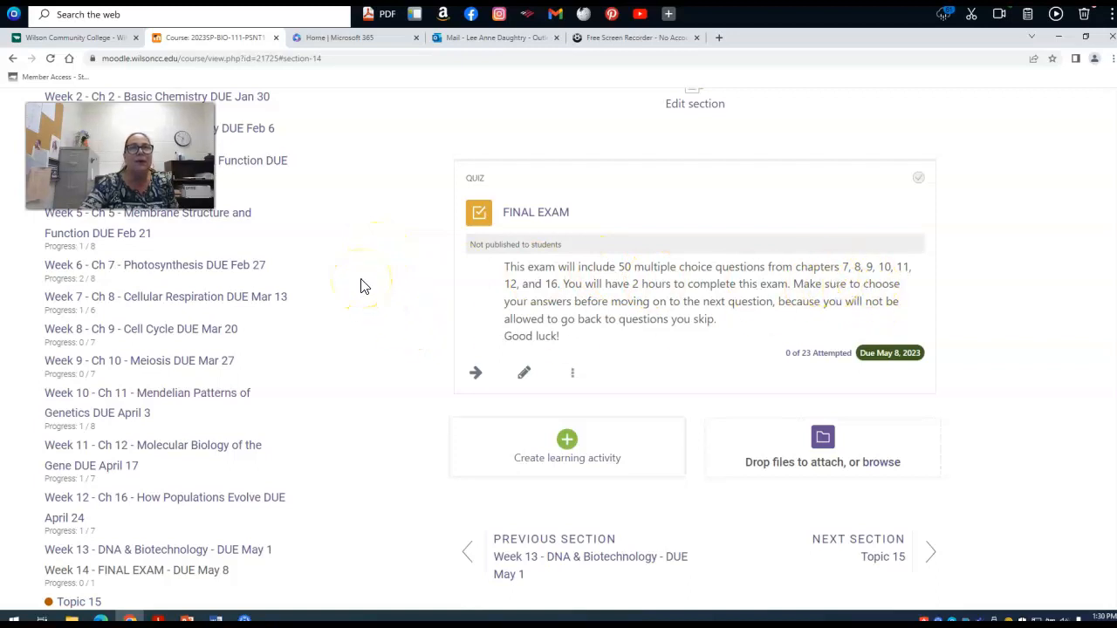
mouse_move(848, 282)
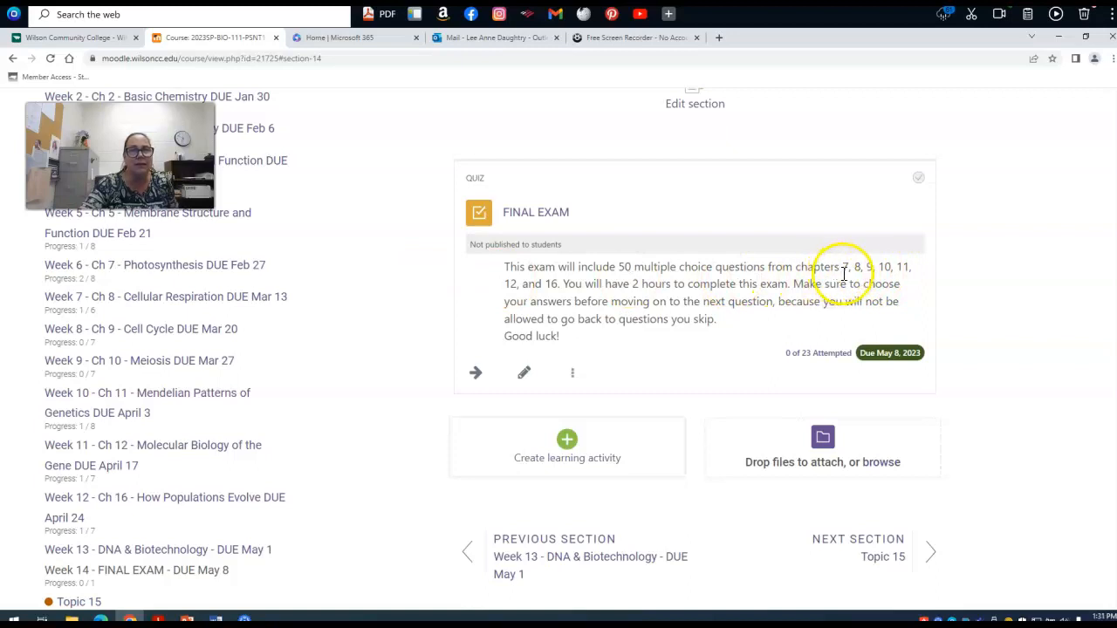
mouse_move(584, 284)
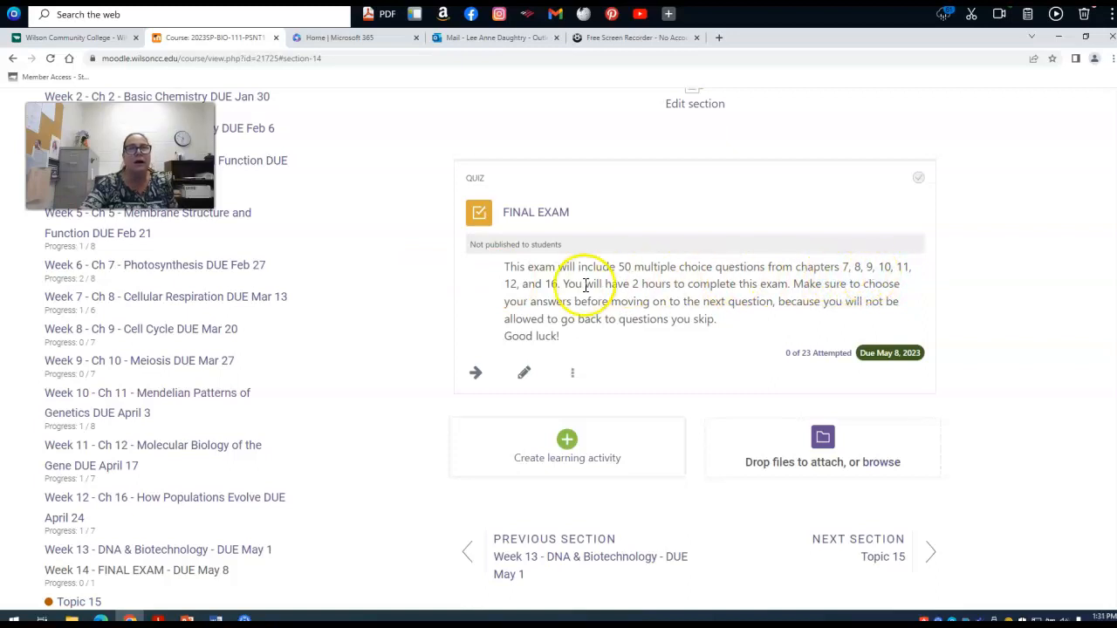
mouse_move(352, 244)
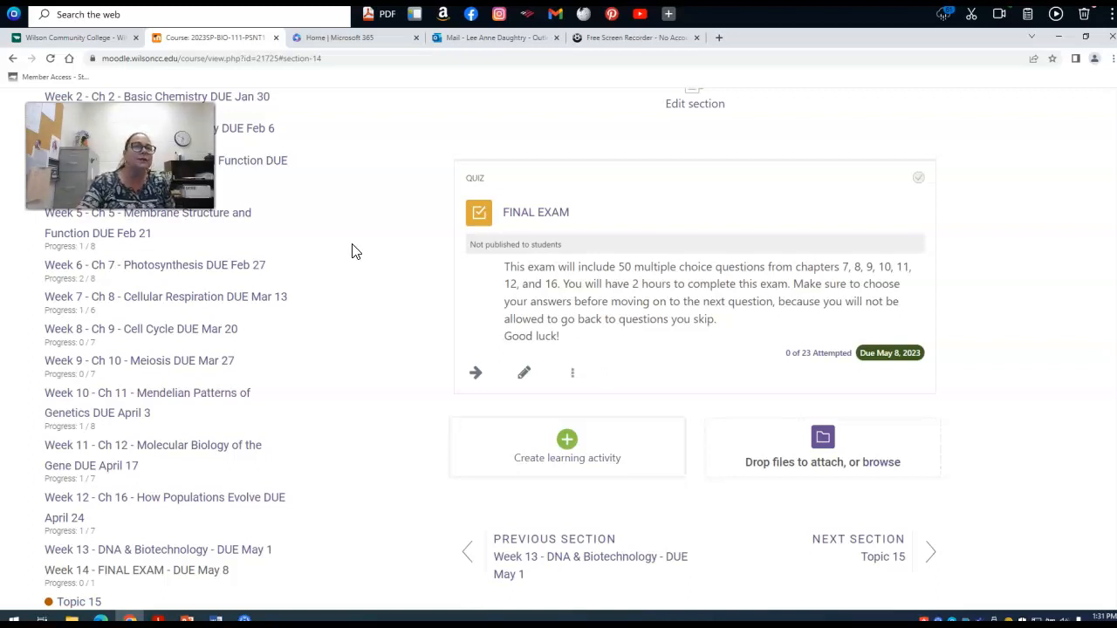
mouse_move(178, 555)
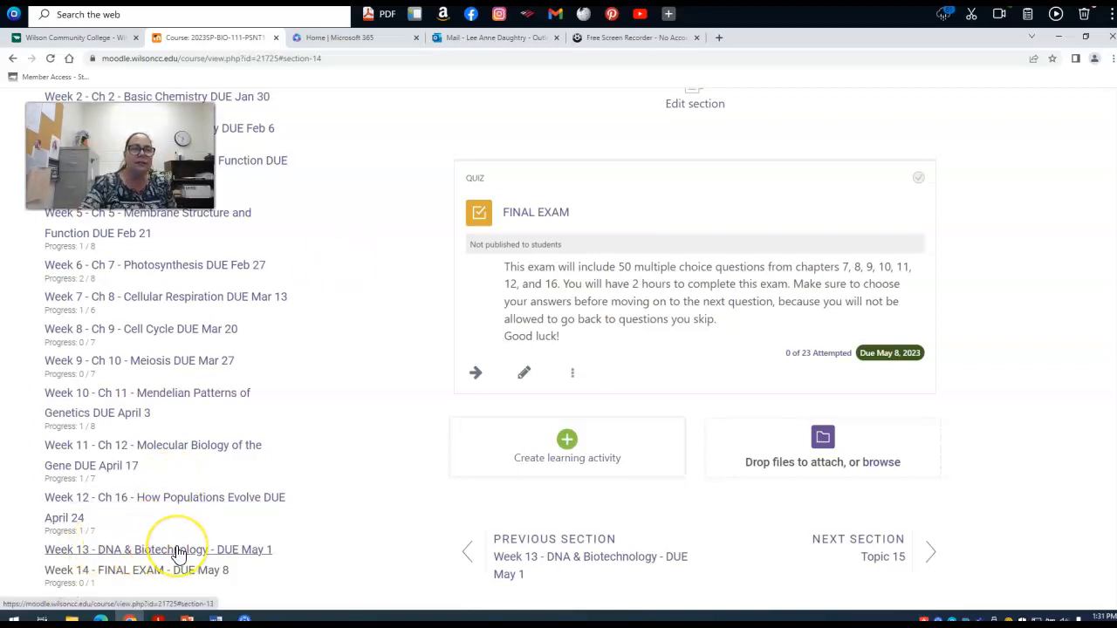
mouse_move(391, 505)
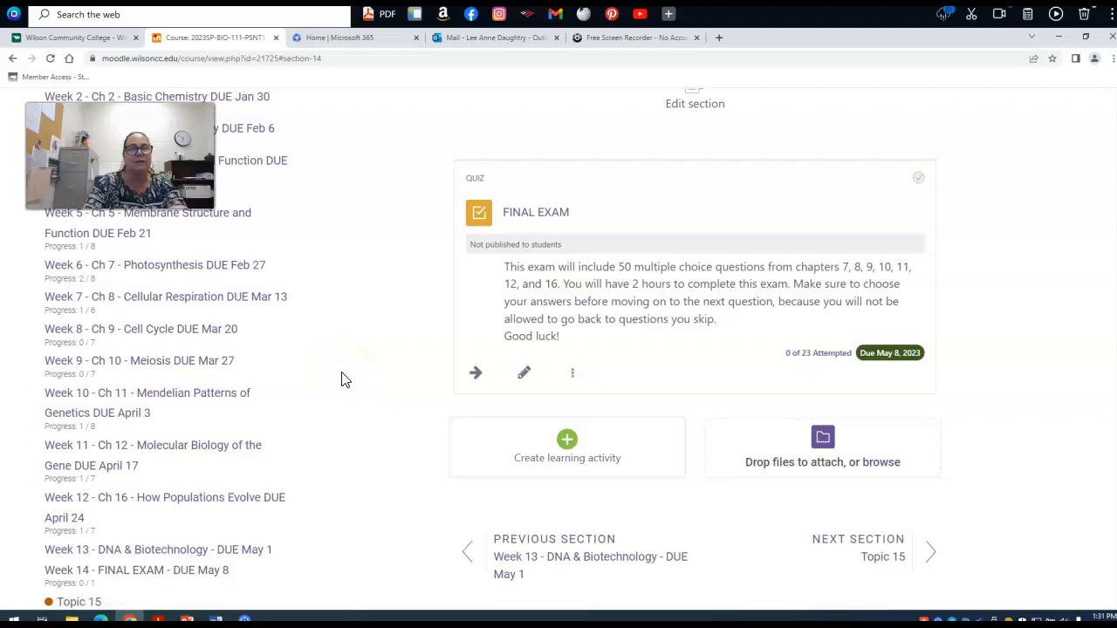
mouse_move(527, 230)
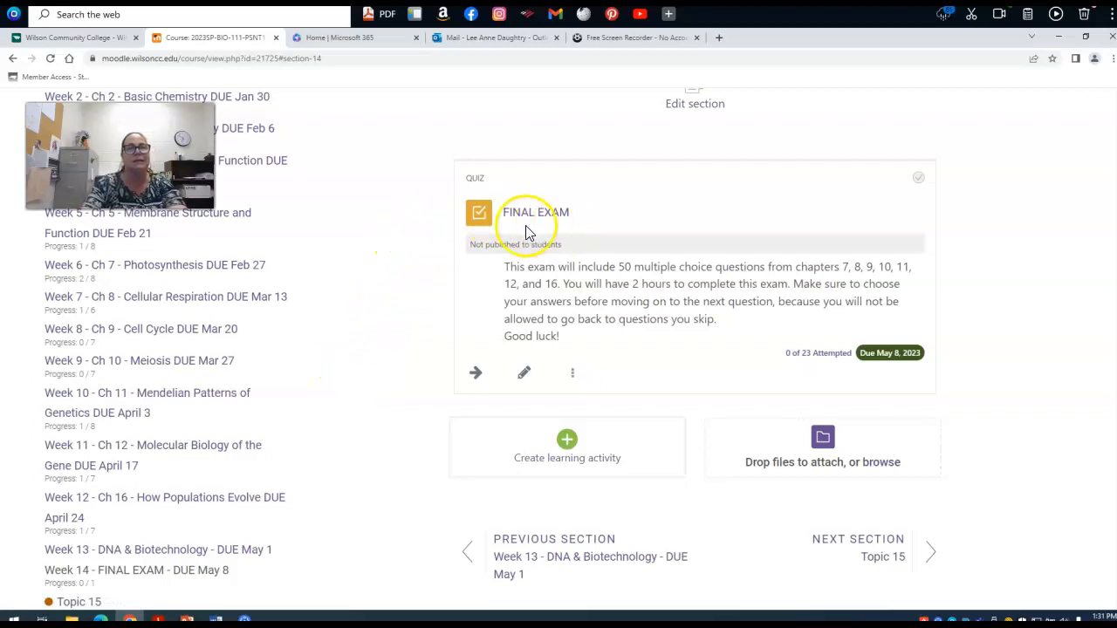
mouse_move(349, 346)
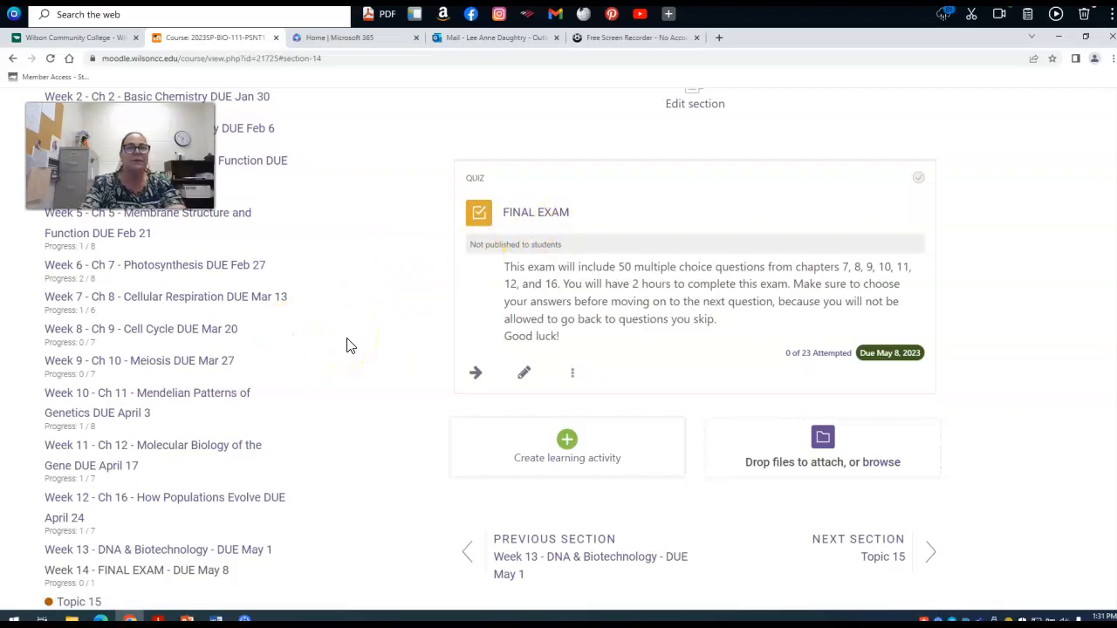